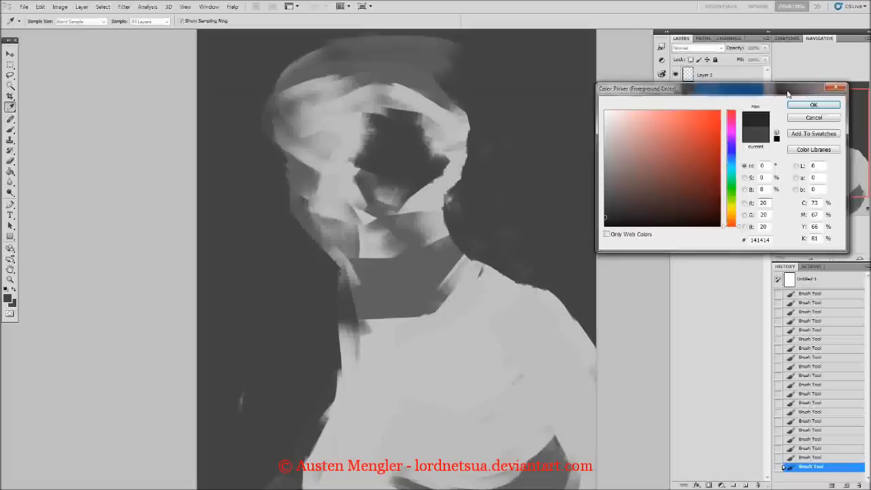
Confirm a near-black colour for painting the dark hair masses and eye sockets
click(814, 103)
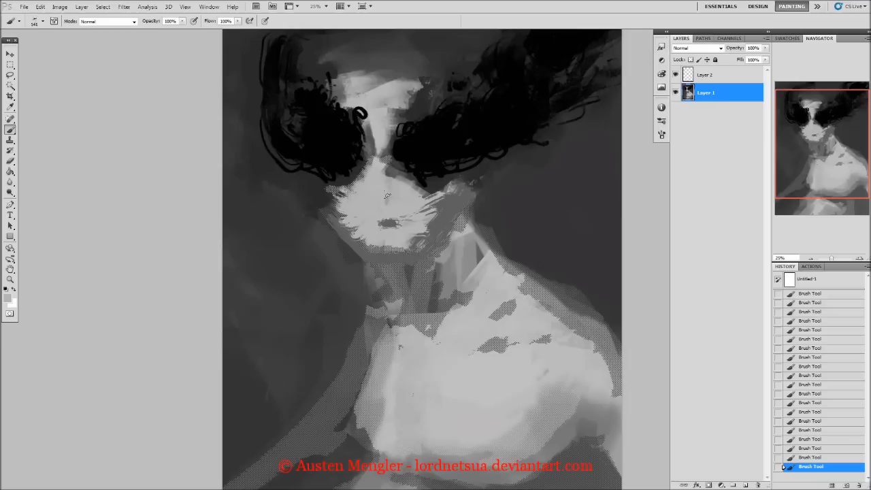
Scroll the canvas into position to paint the pale skull and glowing eyes
scroll(down, 3)
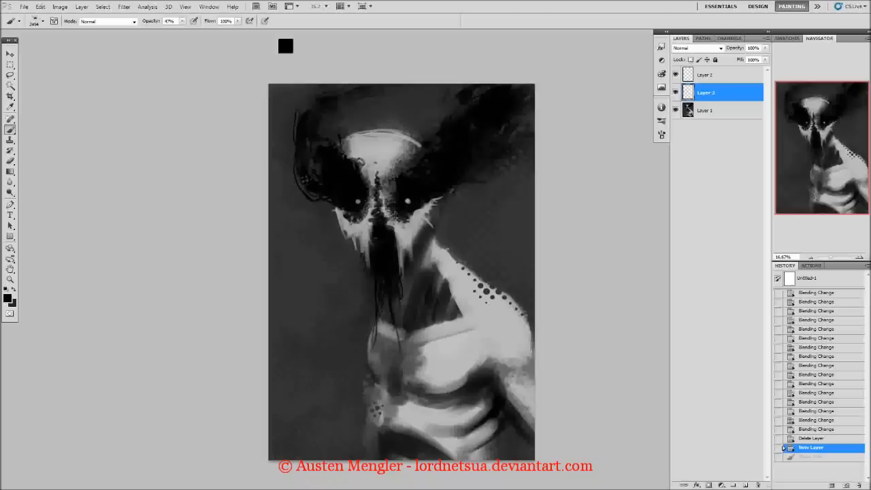
Paint black spatter blood splatter around the skull head
drag(381, 218, 401, 272)
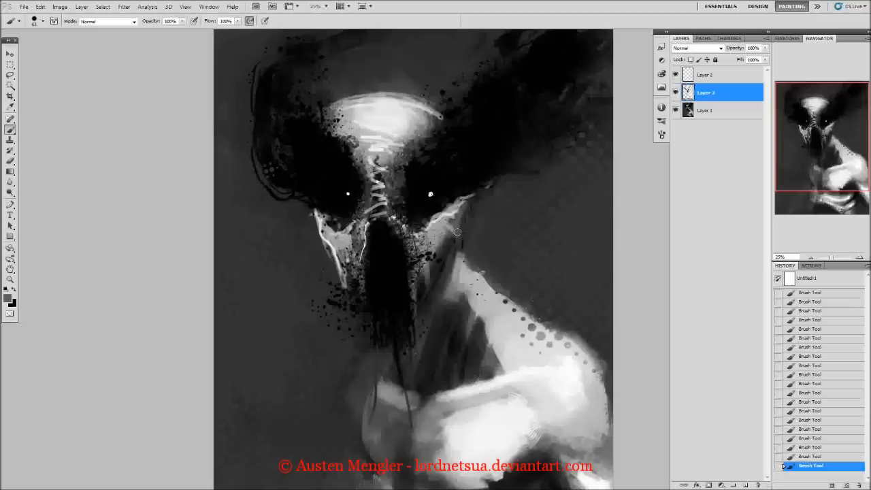
Paint chest shading and bright highlights defining the torso muscles
drag(457, 232, 438, 275)
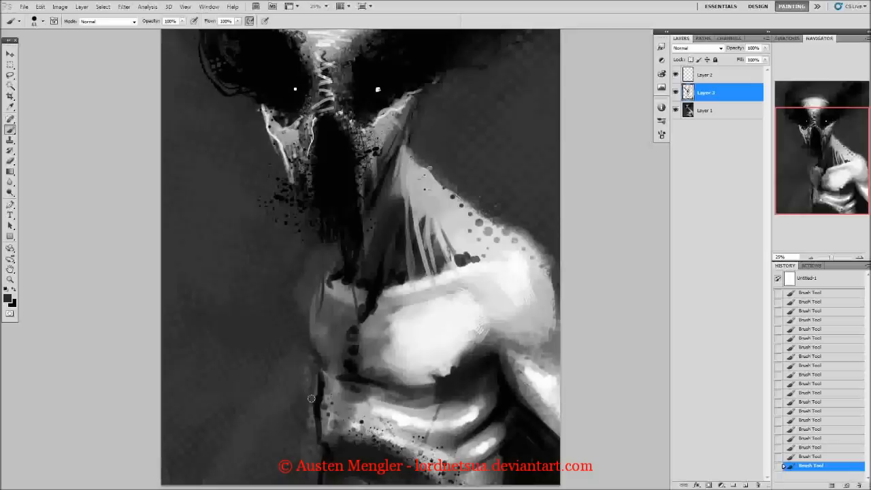
drag(311, 397, 514, 264)
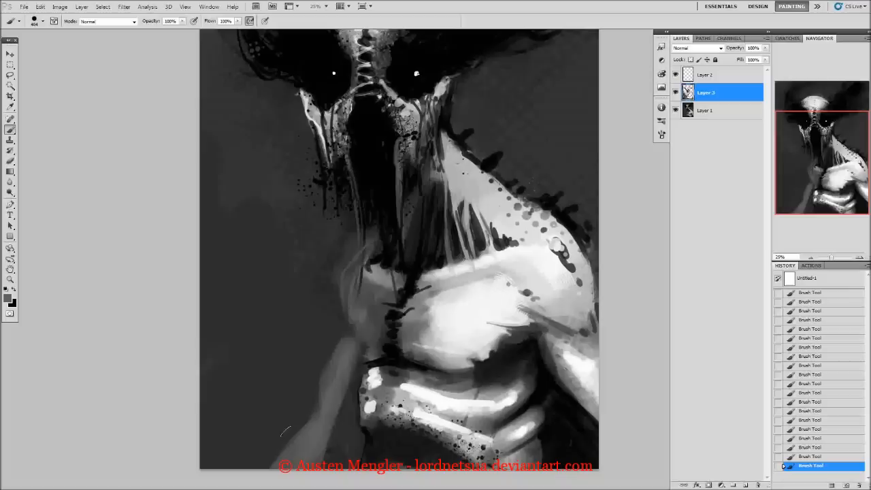
click(33, 20)
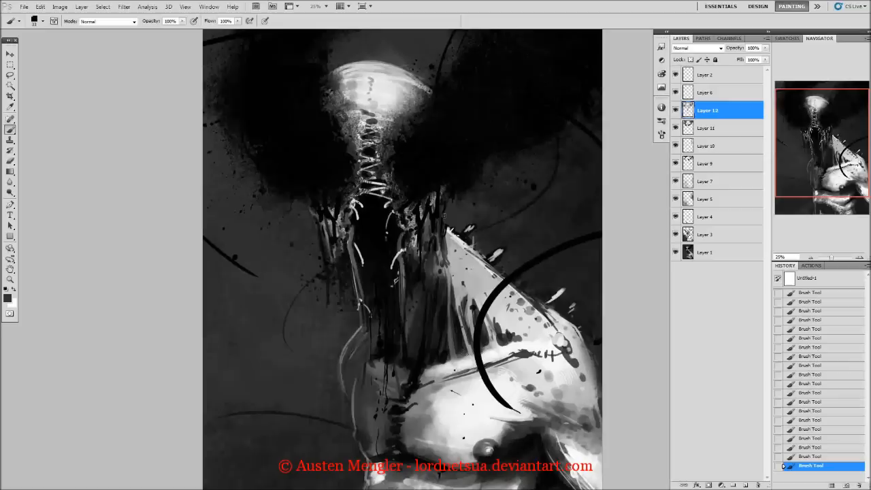
Select the tool for painting pale stitch strokes around the skull head
click(25, 7)
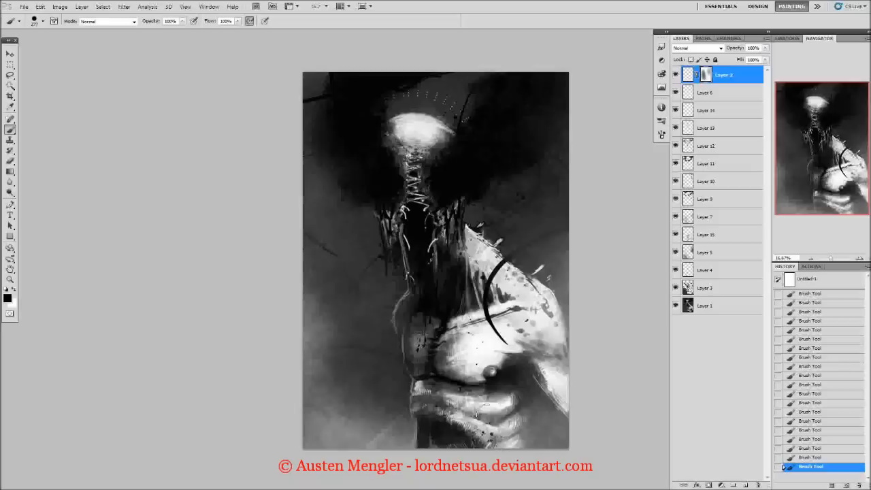
Choose the toolbar option for painting cross-stitch seams down the skull
click(44, 22)
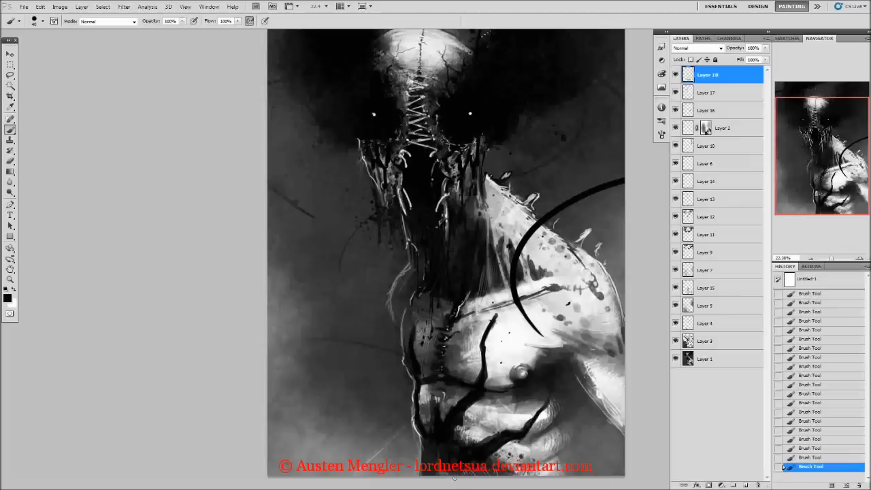
Lower the new chest-detail layer's opacity and change its blend mode
click(751, 48)
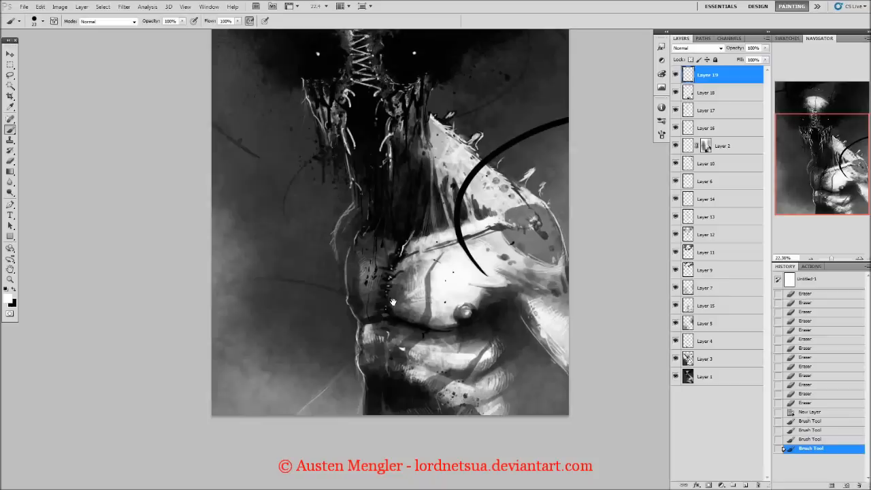
click(695, 48)
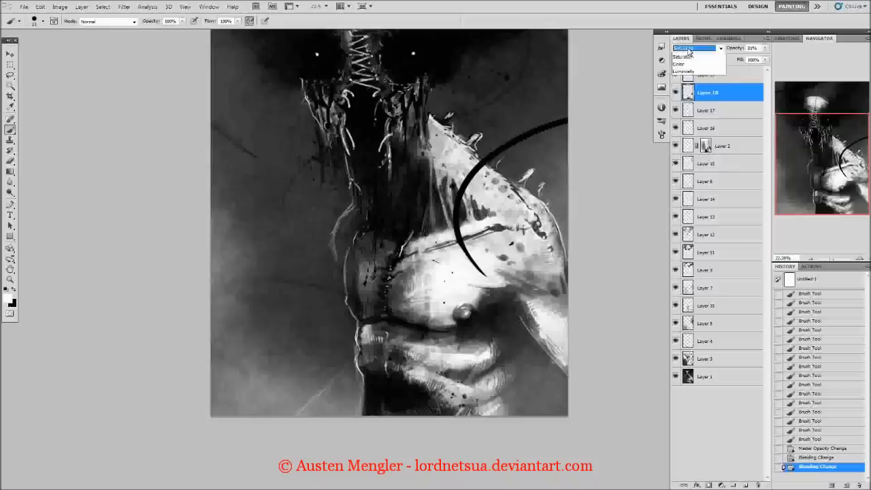